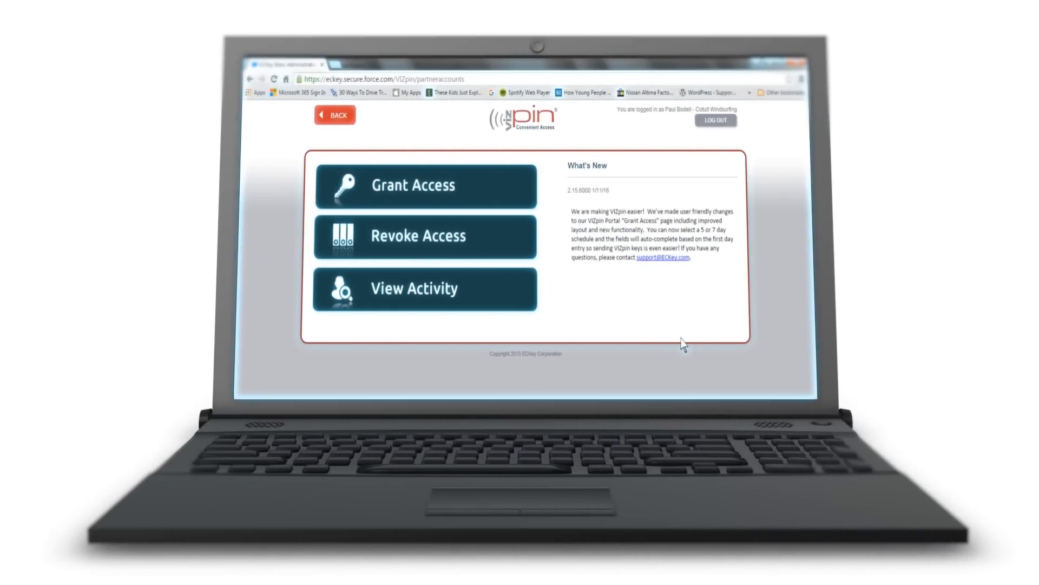
Step: Start Grant Access from the portal home screen
left_click(426, 186)
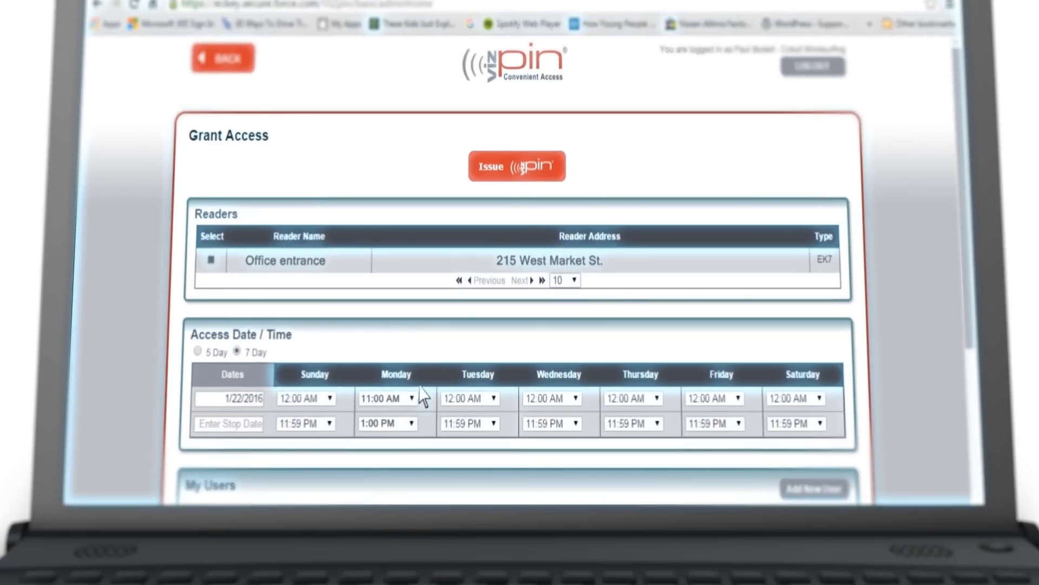
Step: Issue the VIZpin for the Office entrance reader with Monday 11:00 AM–1:00 PM
left_click(518, 166)
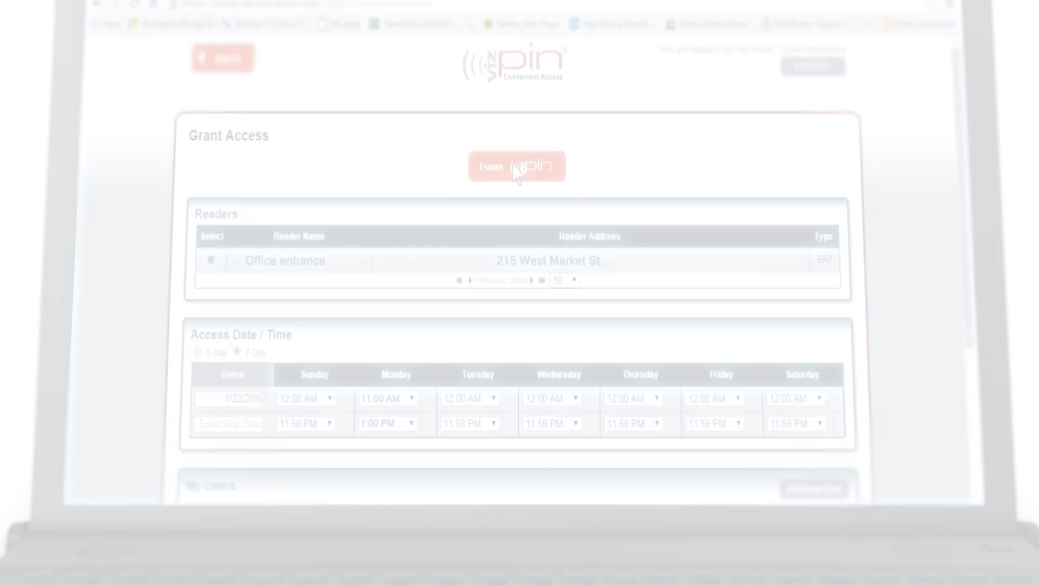